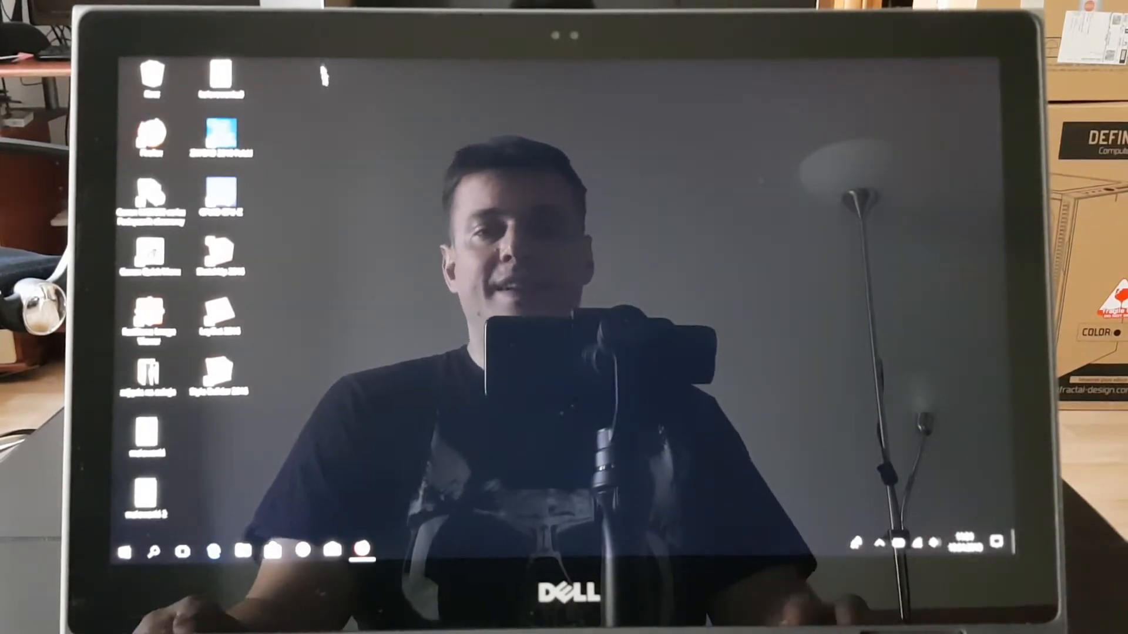
- Start SketchUp 2016 from its desktop shortcut into a new untitled model
left_click(223, 253)
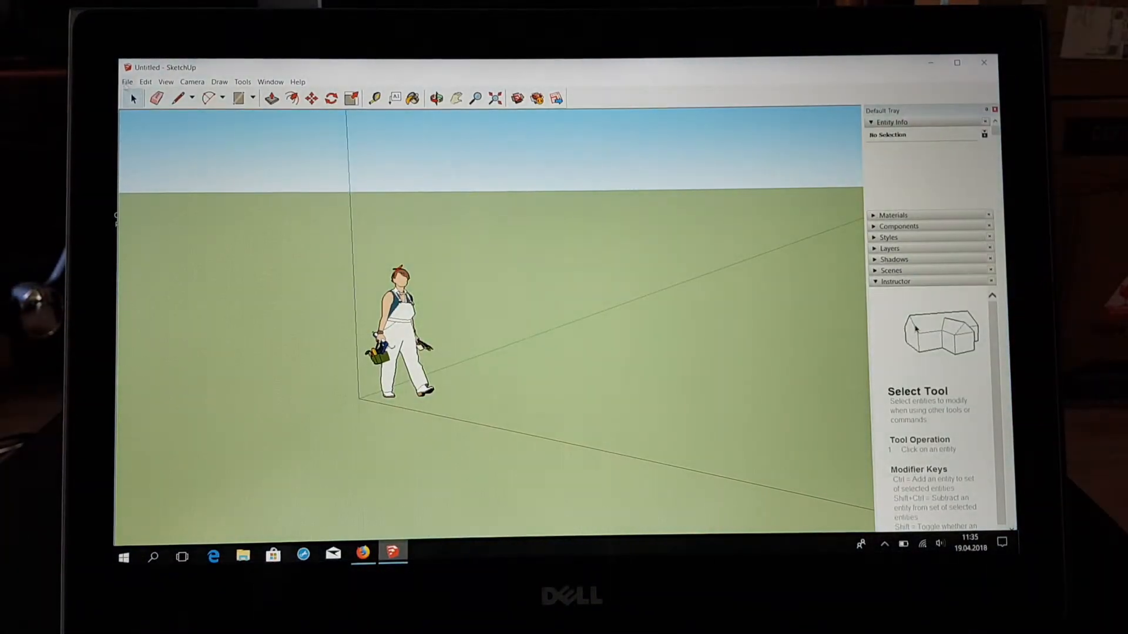
- Load the Проект+1 city skyline model from the Pobrane (Downloads) folder via File > Open
left_click(127, 81)
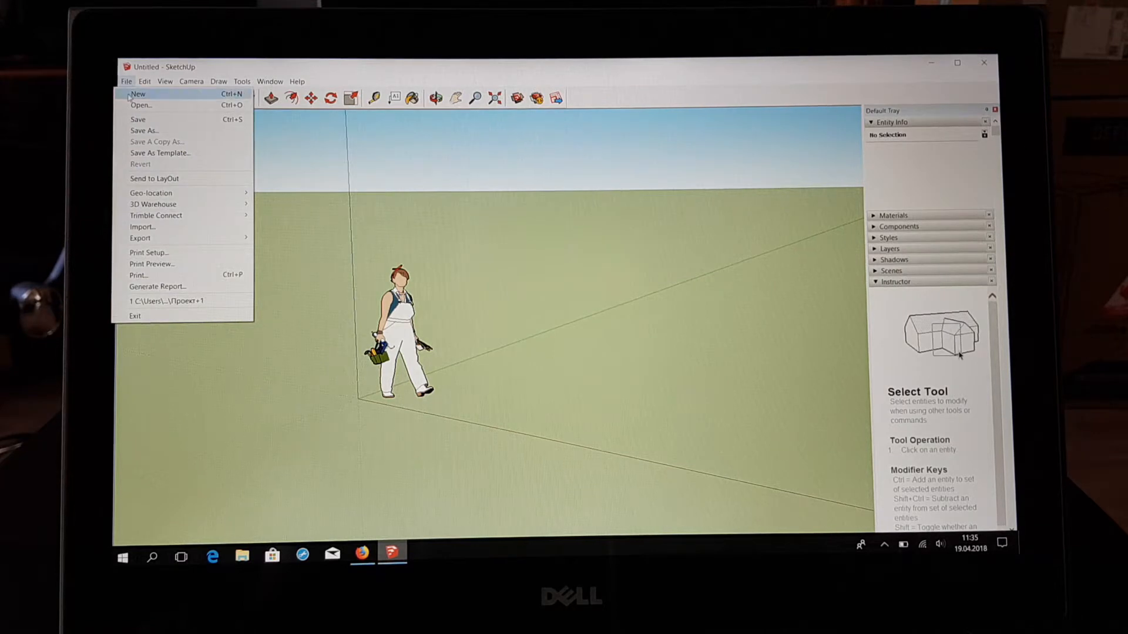
mouse_move(139, 117)
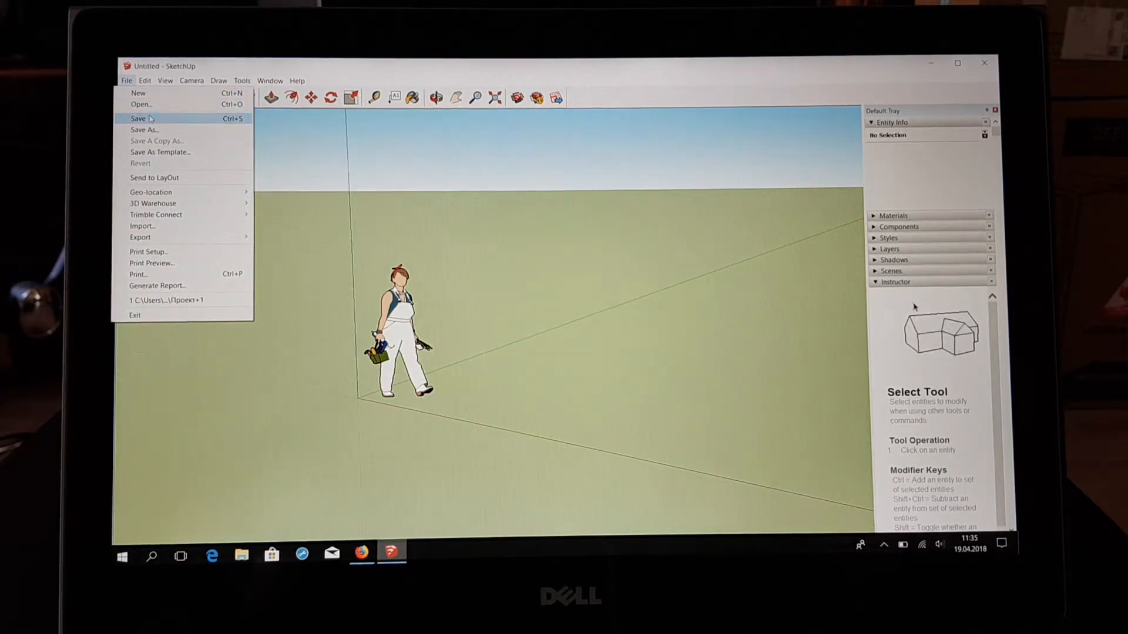
left_click(142, 105)
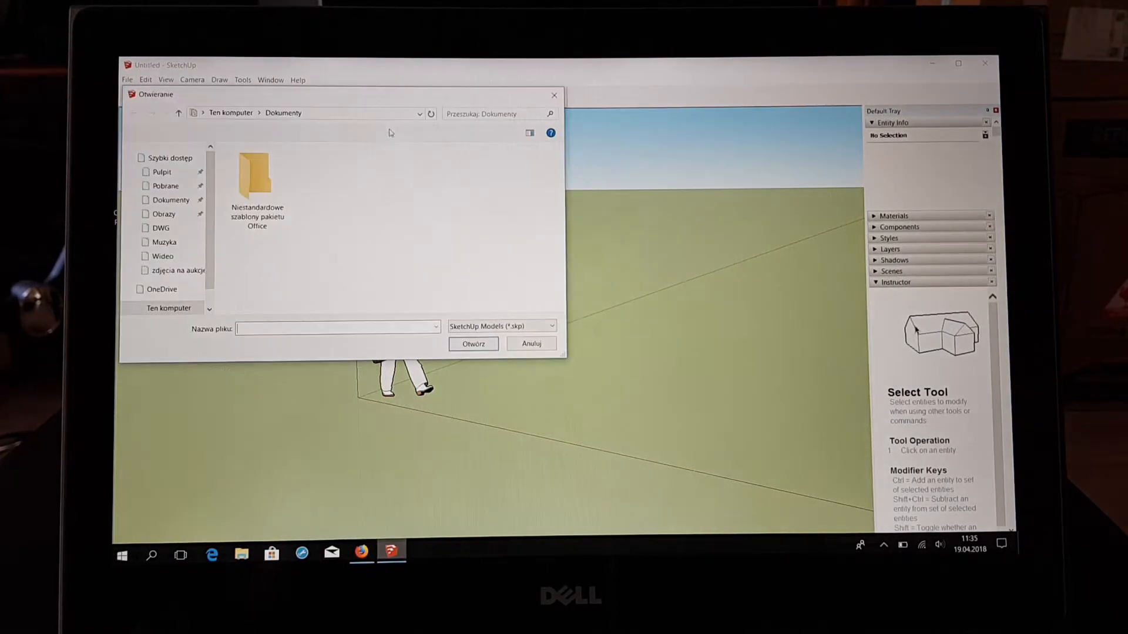
left_click(166, 184)
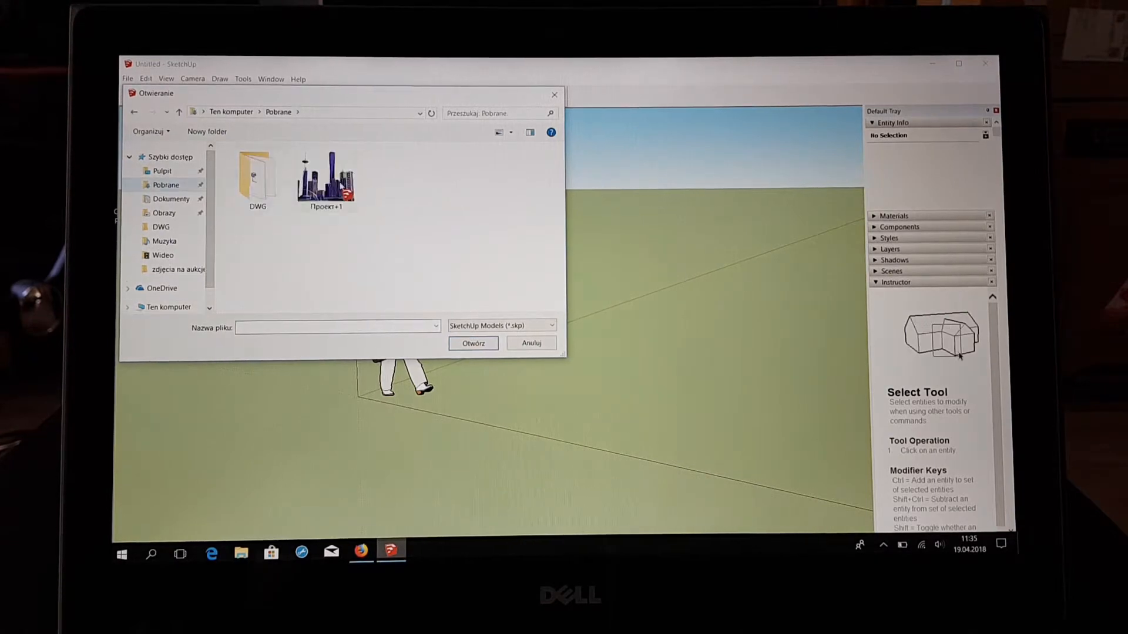
left_click(531, 344)
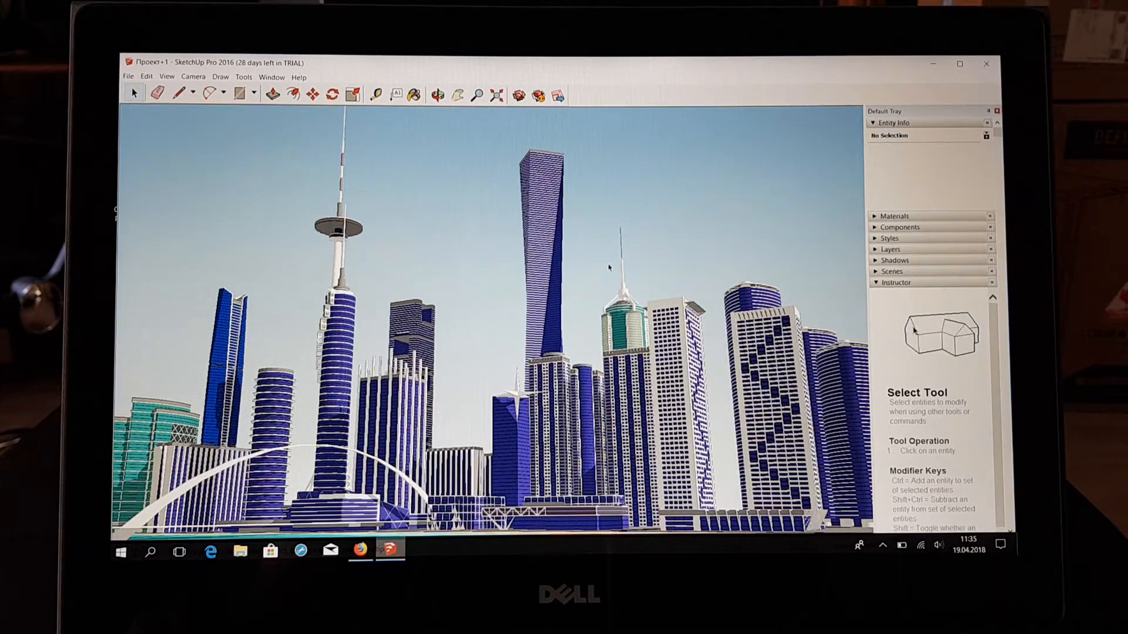
- Orbit the camera around the skyline for a close-up of the skyscraper facades and rooftops
left_click(437, 94)
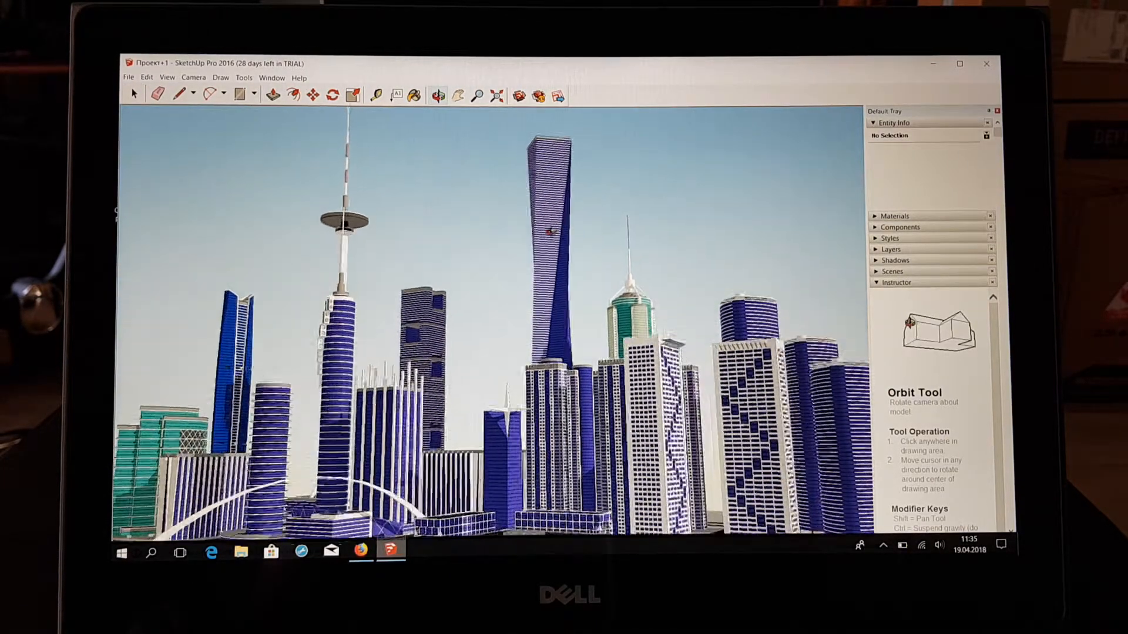
left_click_drag(547, 231, 425, 308)
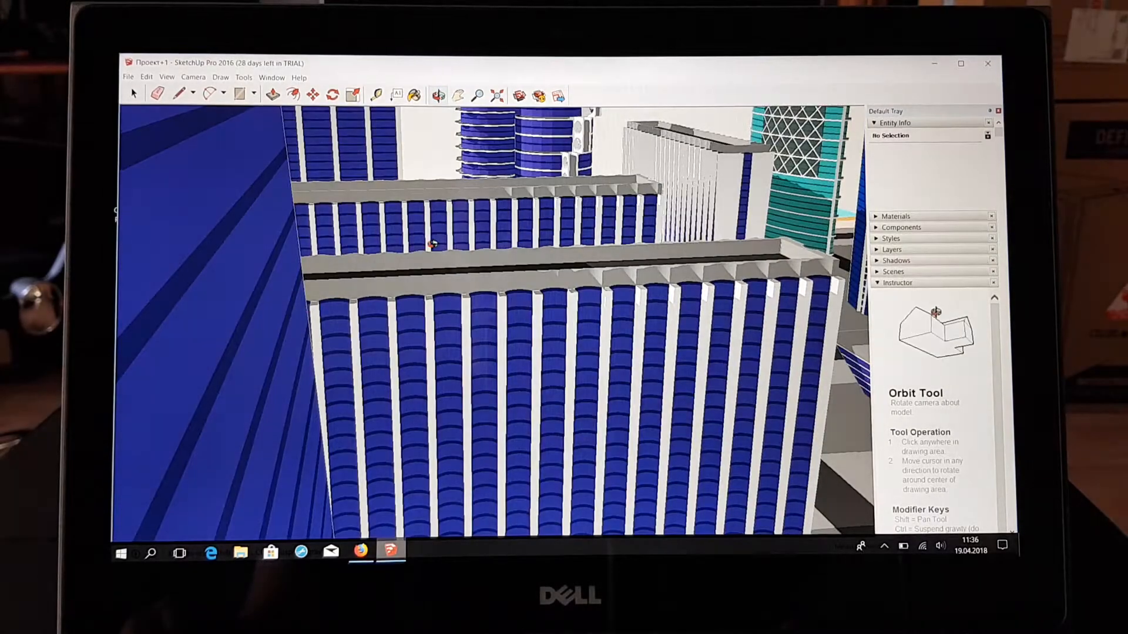
- Orbit further in among the building facades of the city model
left_click_drag(431, 244, 443, 248)
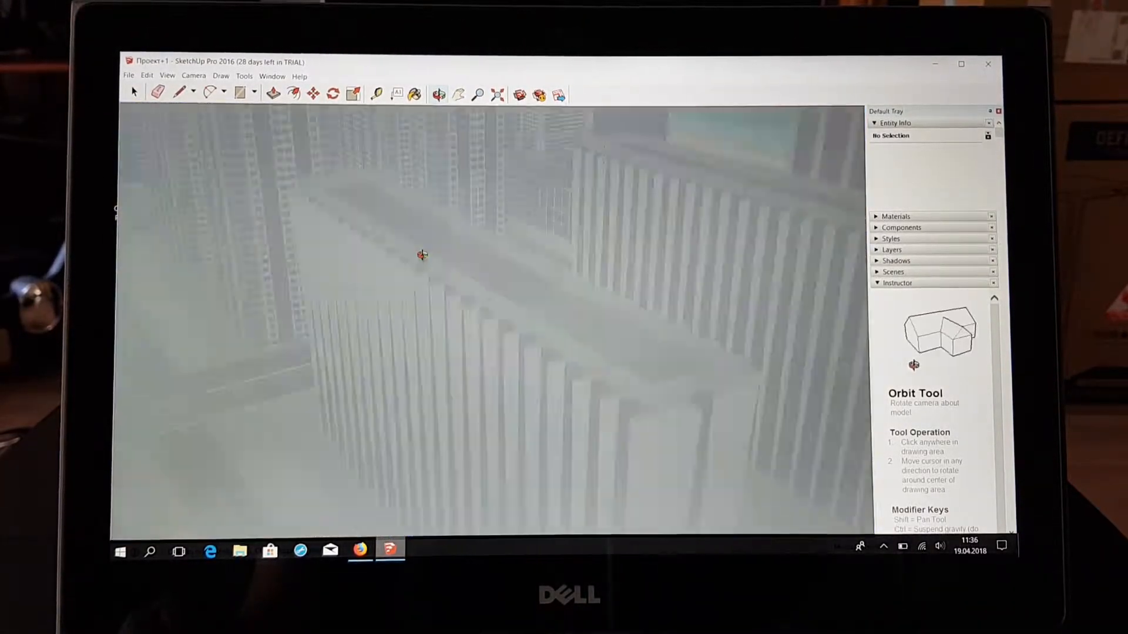
left_click_drag(421, 255, 431, 259)
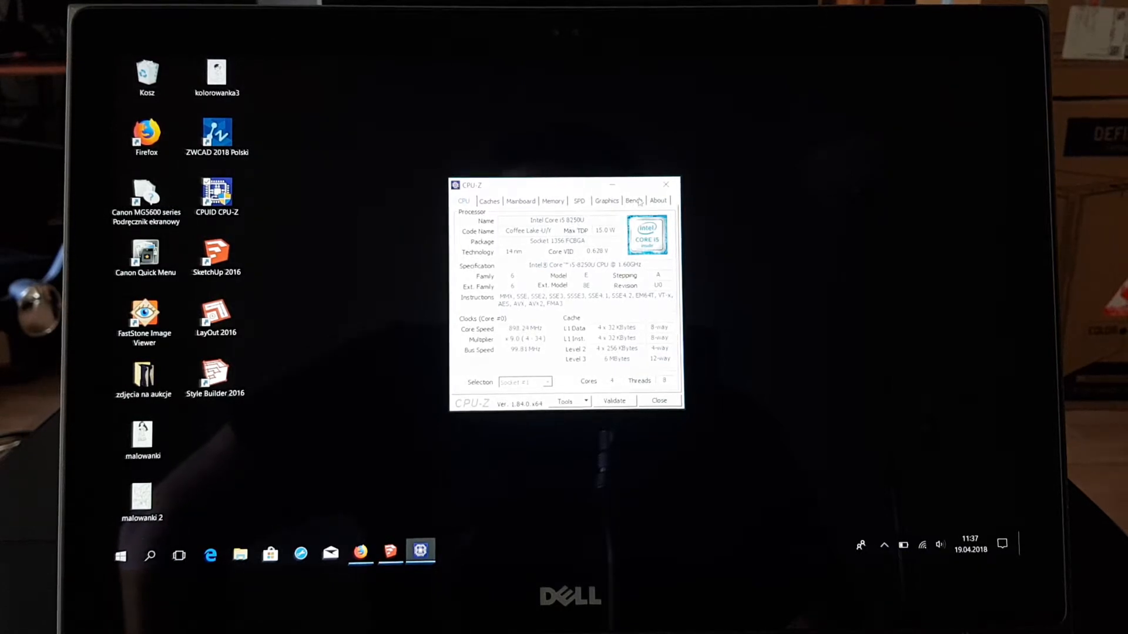
- Run the CPU benchmark from the Bench page to get single- and multi-thread scores
left_click(633, 201)
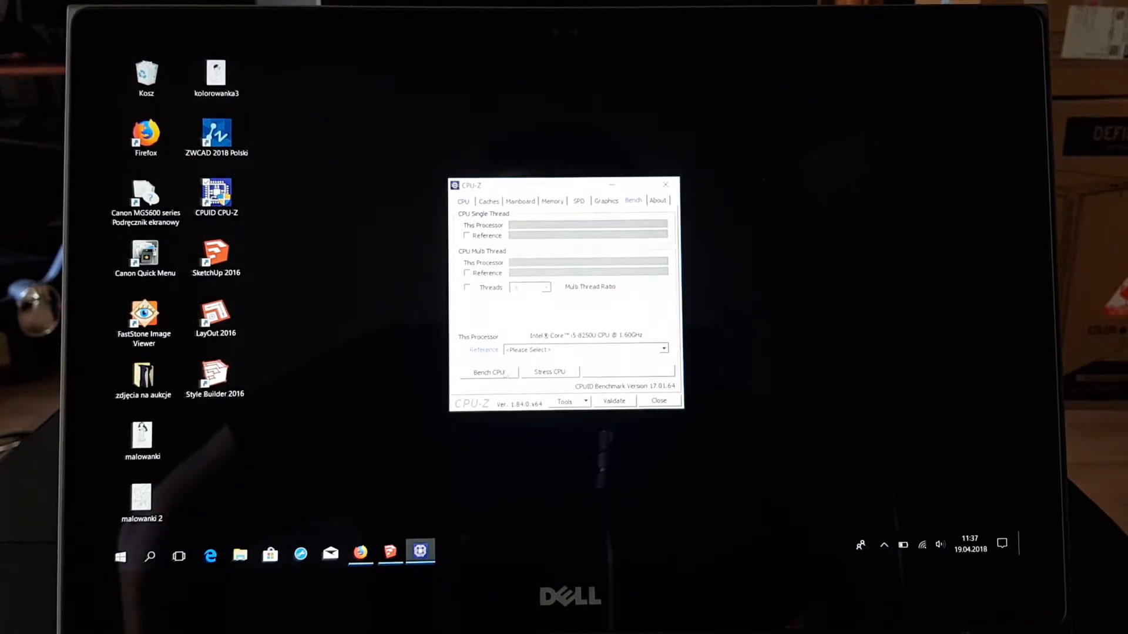
left_click(488, 373)
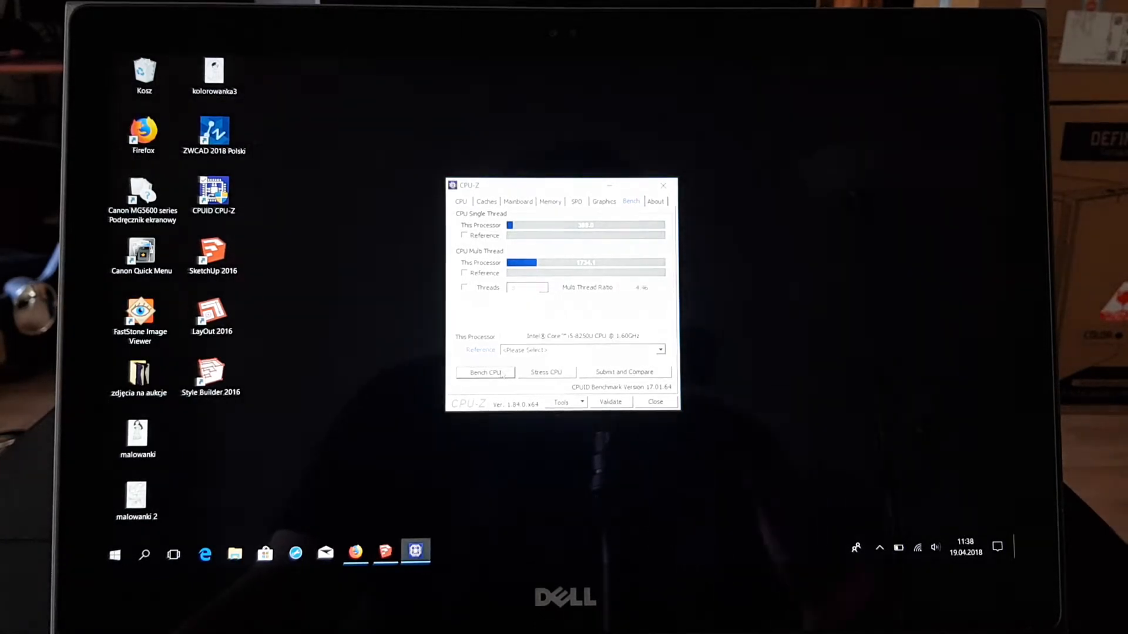
- Choose Intel Core i7-6700K @ 4.00GHz (4C/8T) as the reference processor
left_click(659, 350)
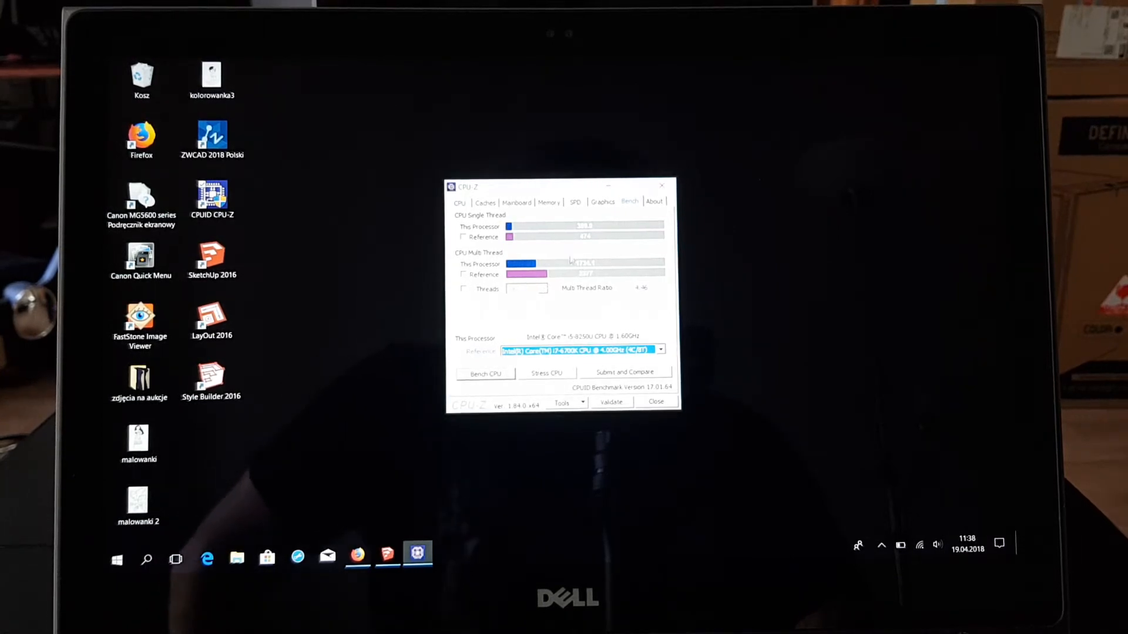
- Rerun the CPU benchmark beside the i7-6700K reference, then stop it once scores show
left_click(485, 372)
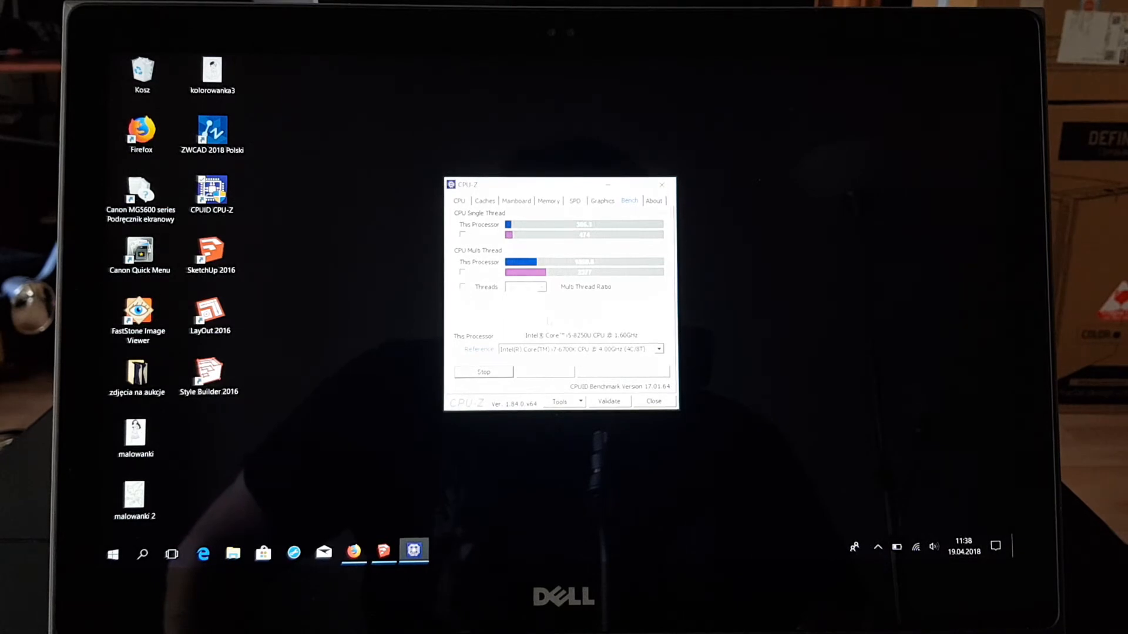
left_click(483, 372)
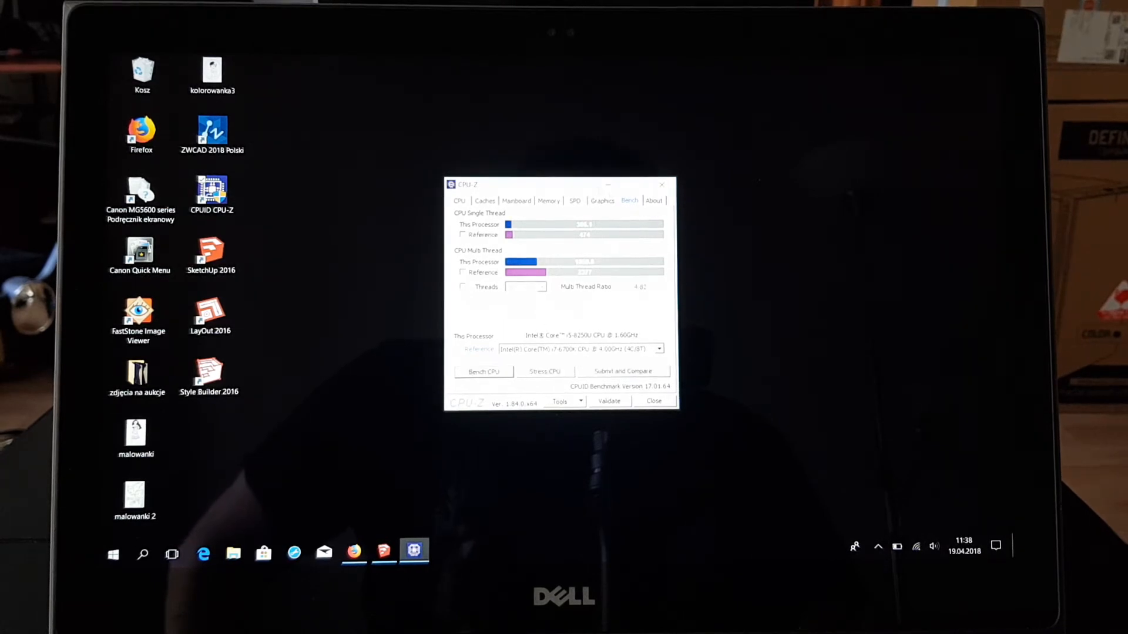